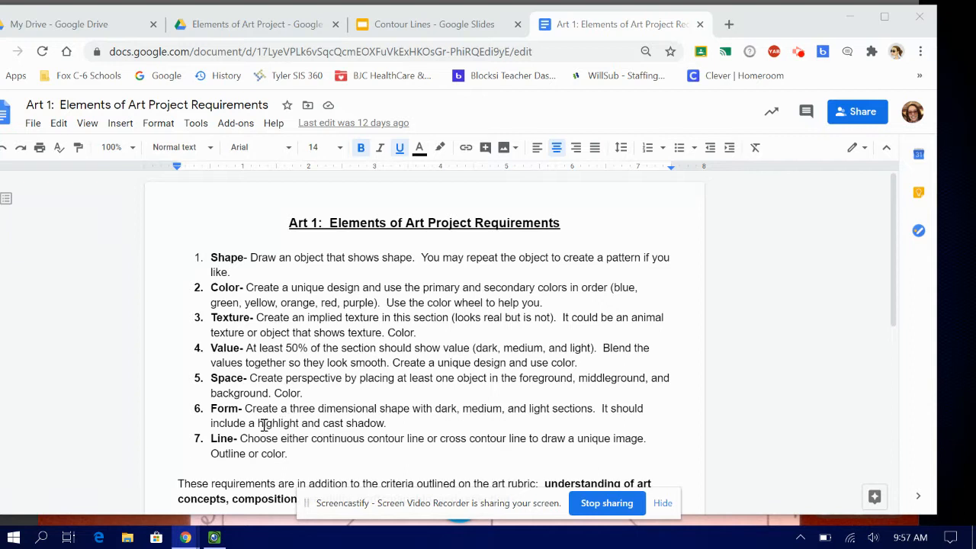
Move from the requirements doc to the Contour Lines deck's Continuous Contour Lines slide.
scroll(down, 3)
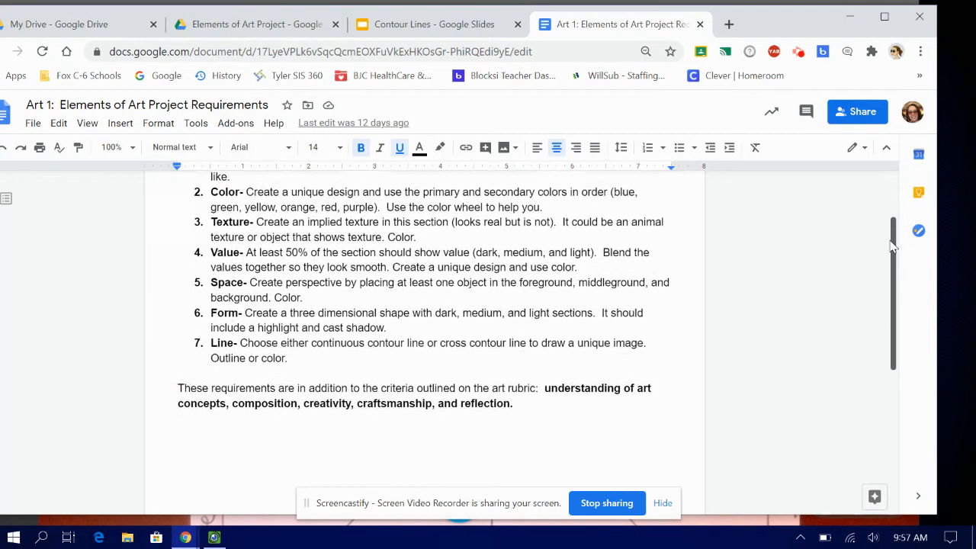
scroll(down, 3)
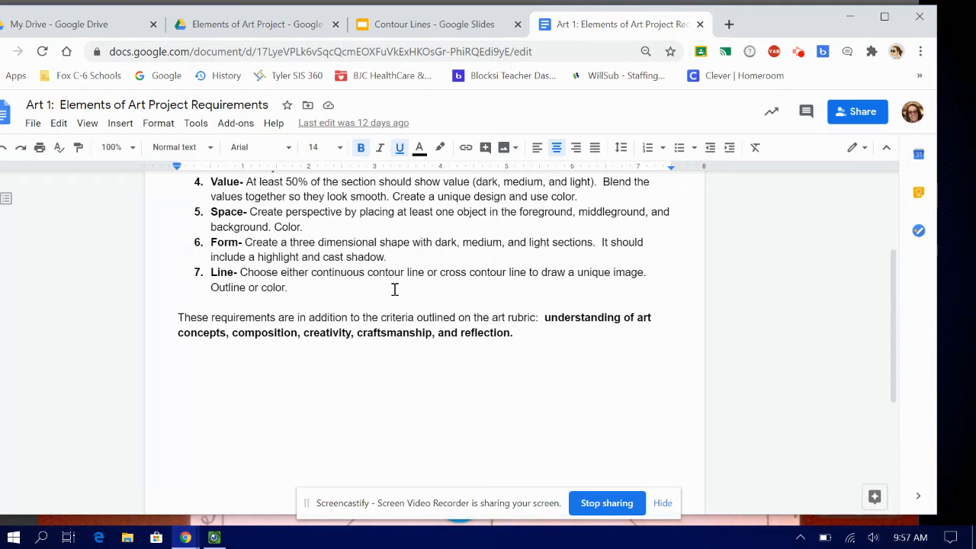
mouse_move(343, 276)
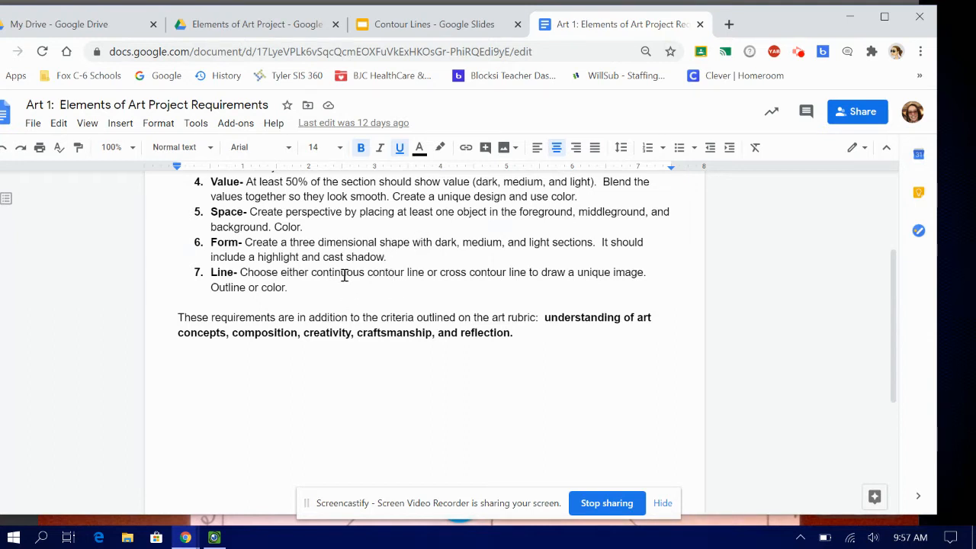
mouse_move(463, 263)
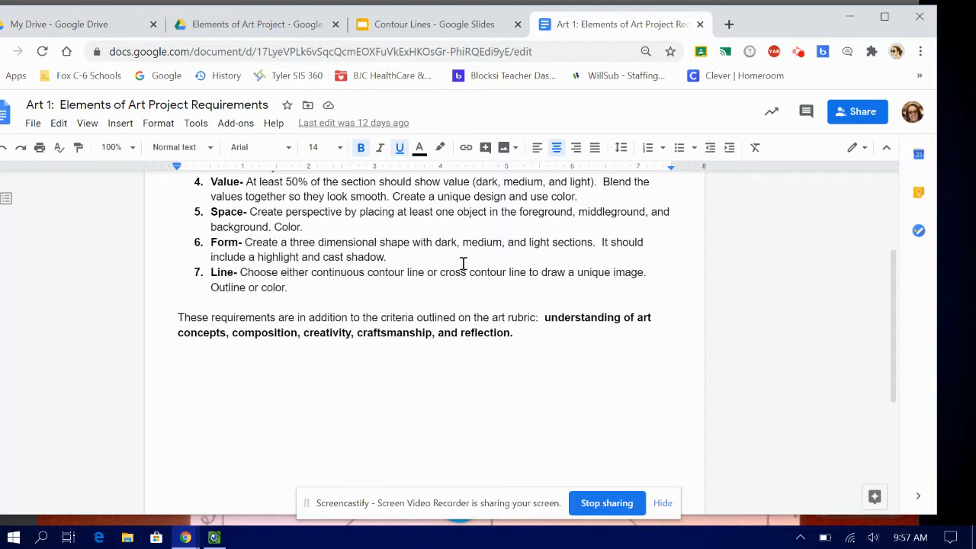
mouse_move(471, 96)
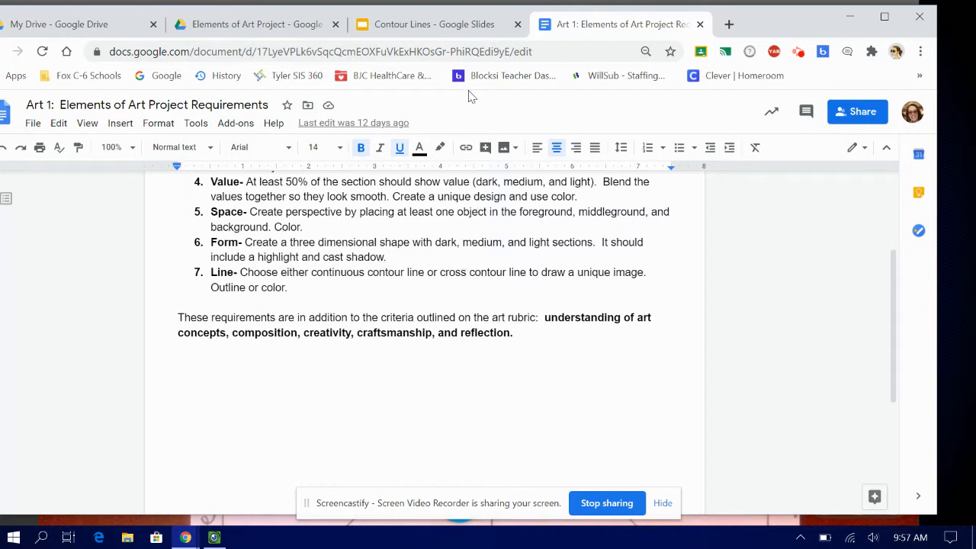
click(427, 24)
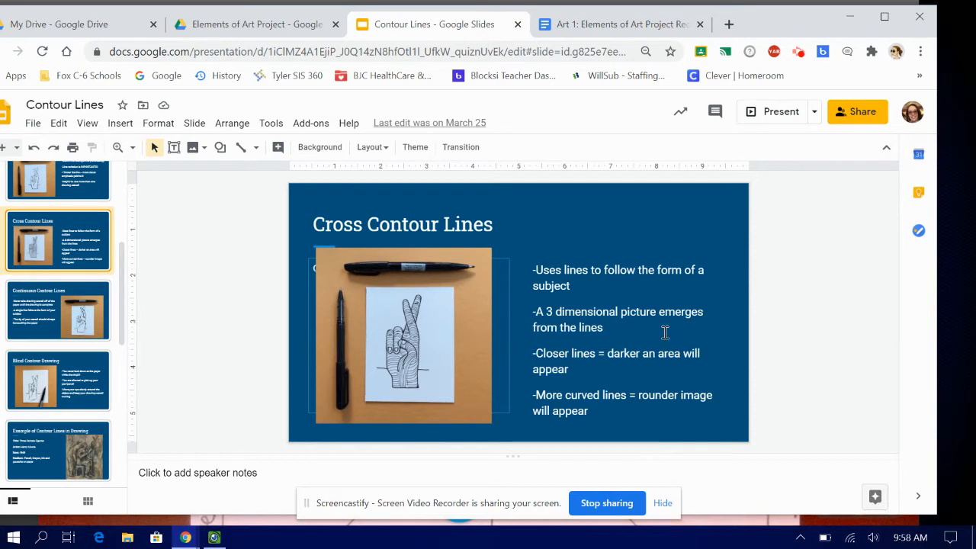
mouse_move(438, 350)
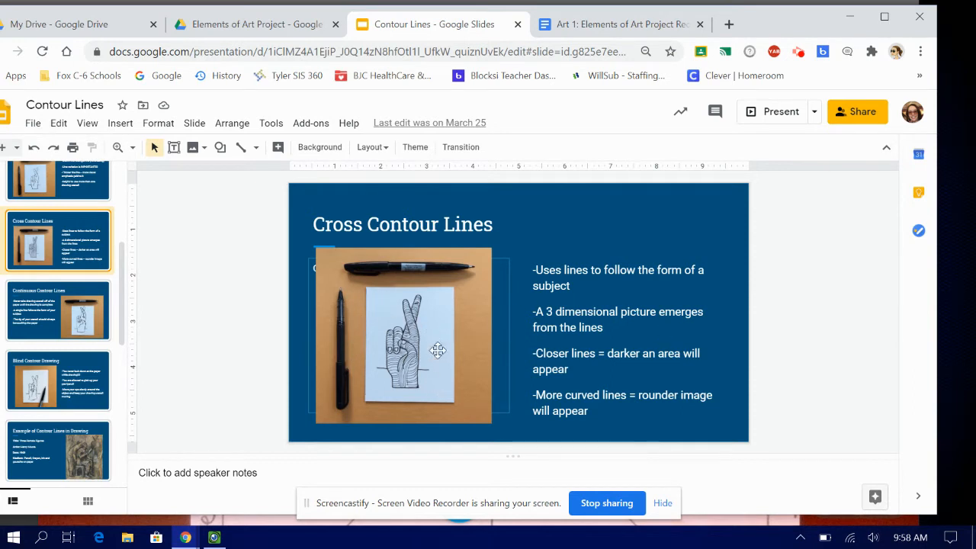
mouse_move(570, 219)
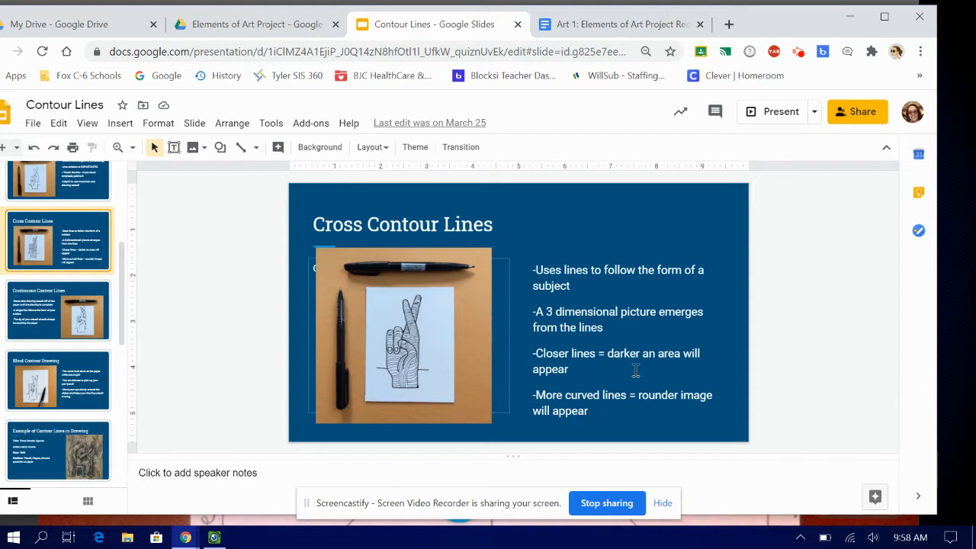
mouse_move(634, 371)
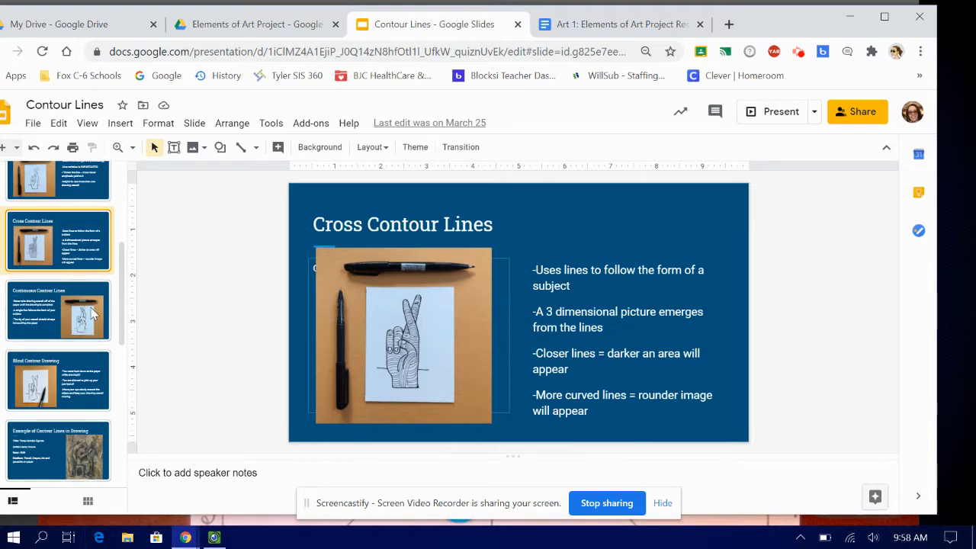
click(58, 309)
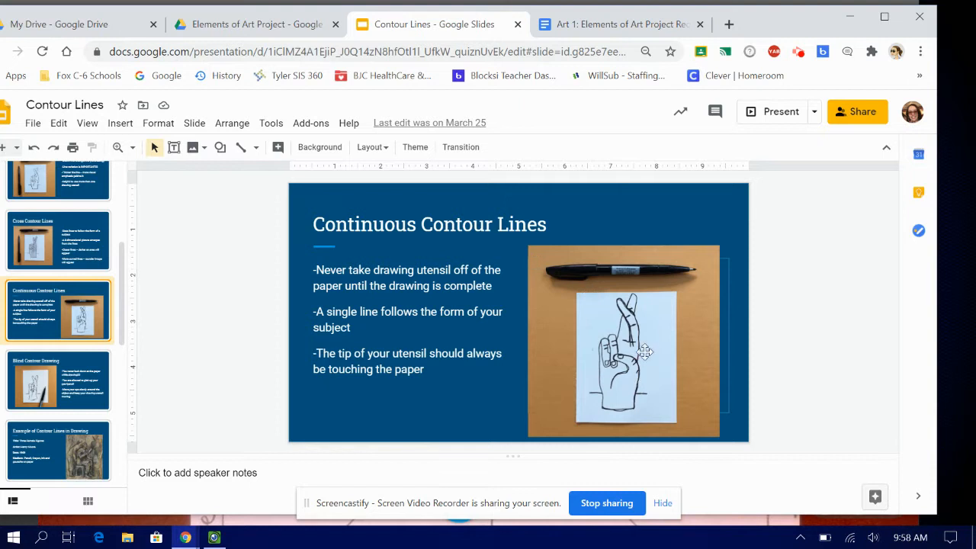
mouse_move(583, 257)
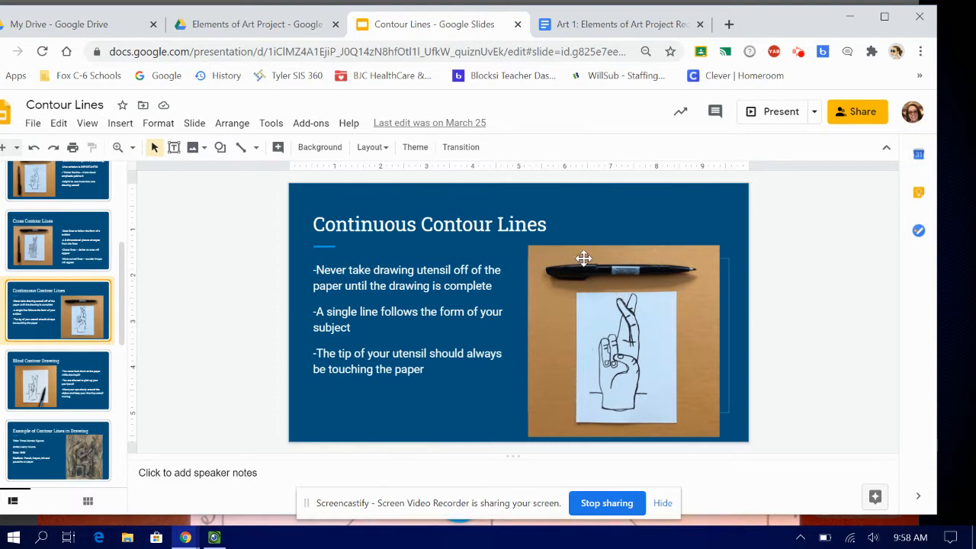